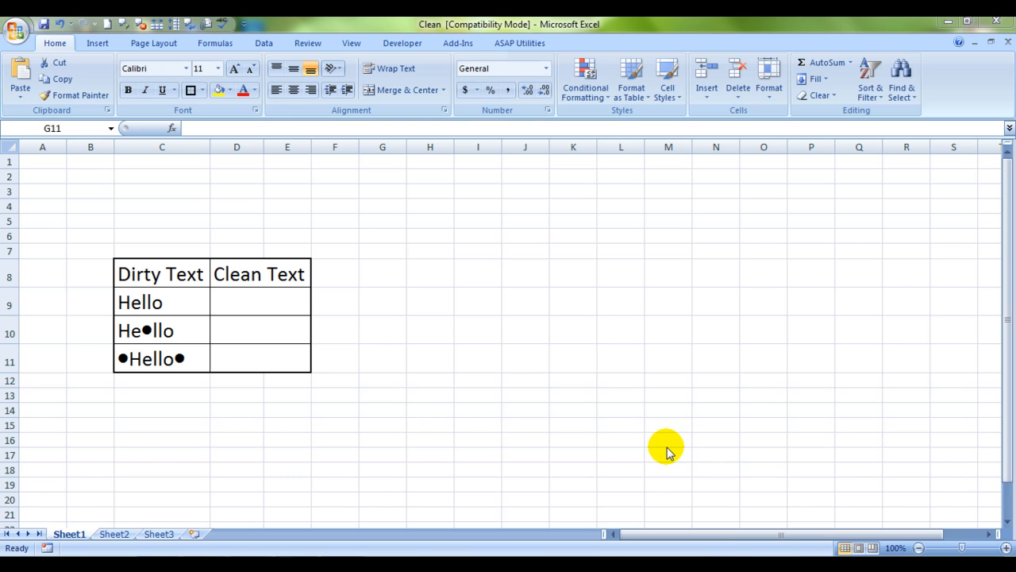
# Review the three dirty text entries in C9:C11 before building the formula.
pyautogui.click(333, 359)
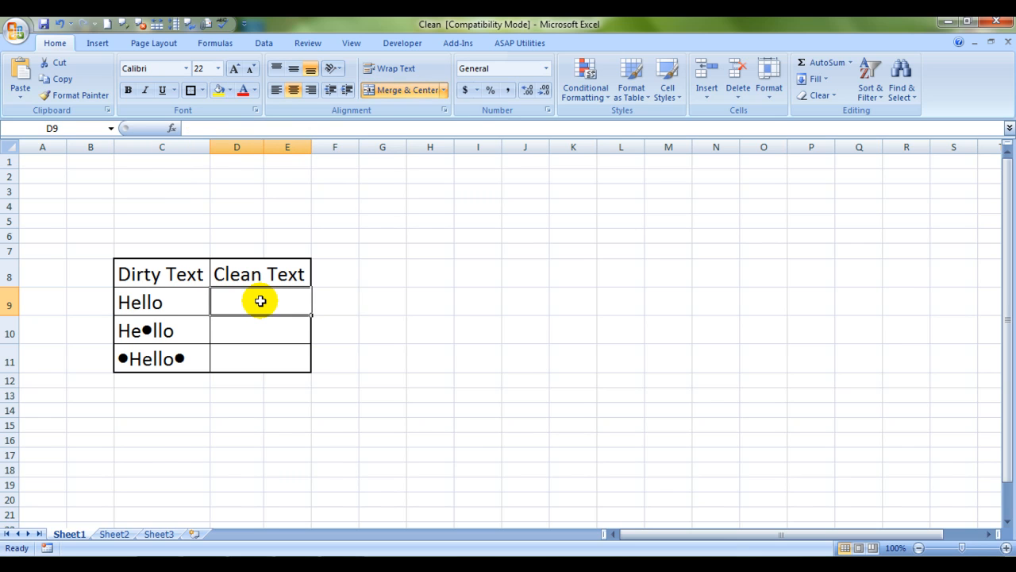
pyautogui.write('=')
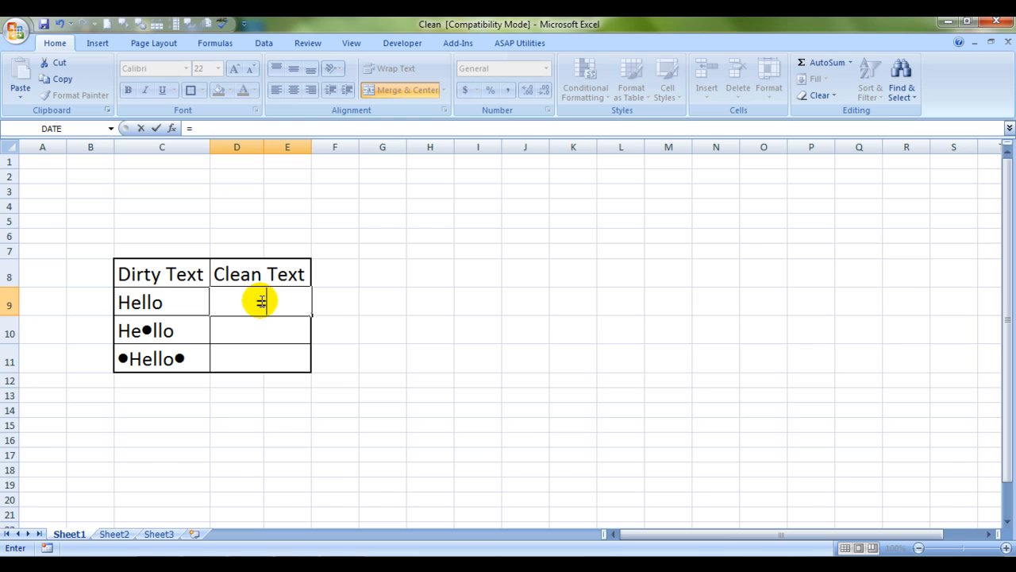
pyautogui.click(162, 302)
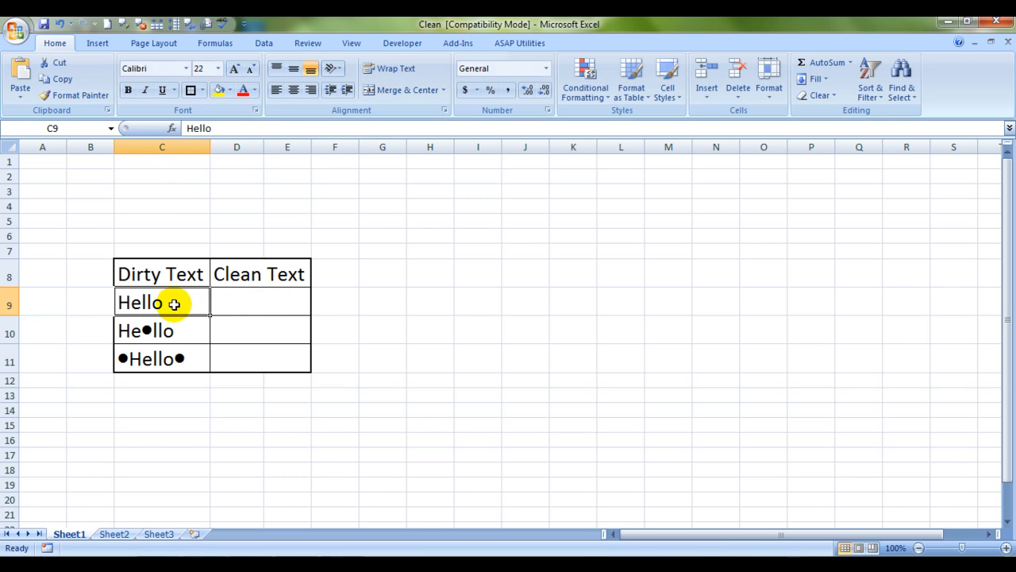
pyautogui.moveTo(162, 273)
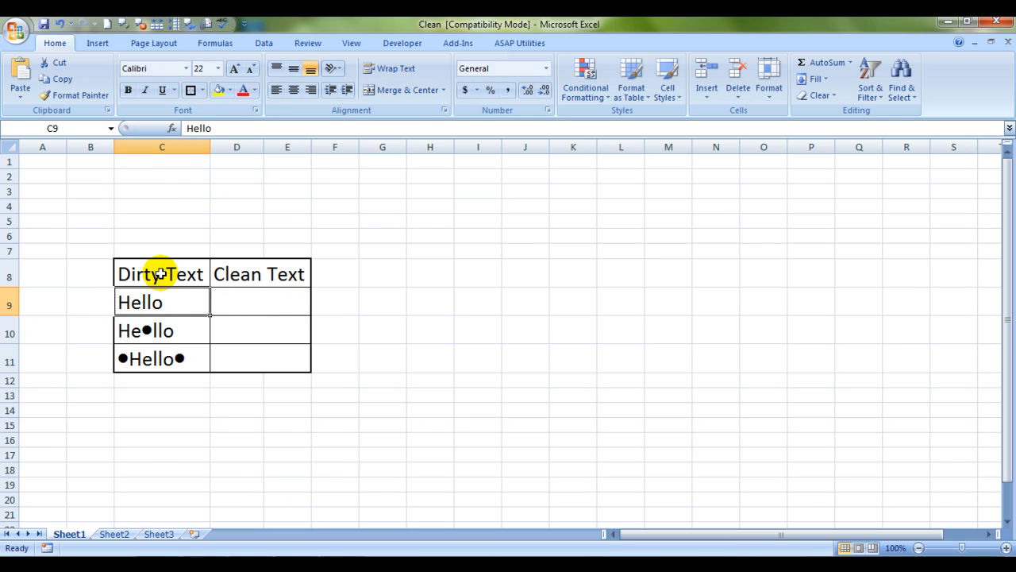
pyautogui.click(162, 330)
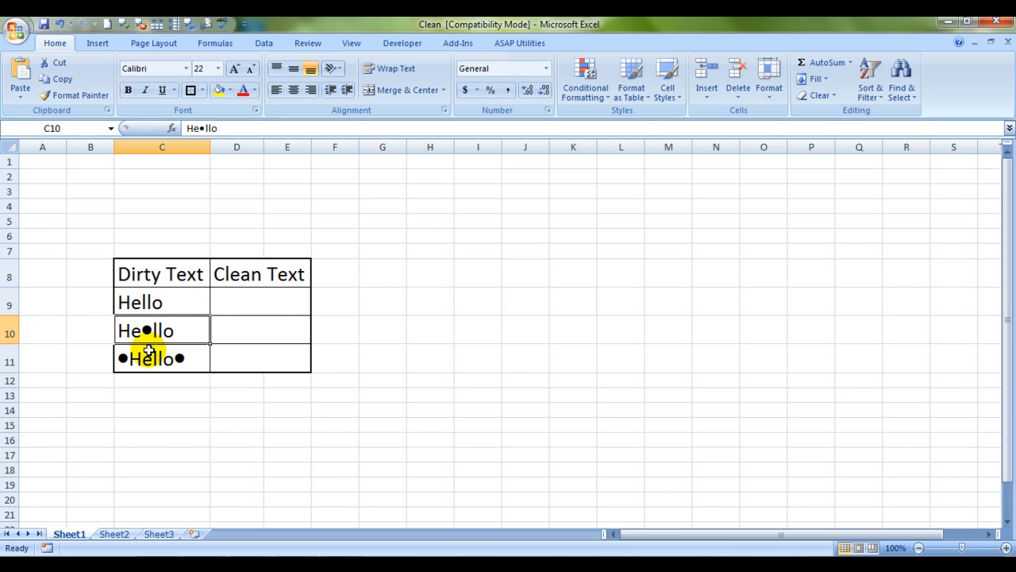
pyautogui.click(146, 359)
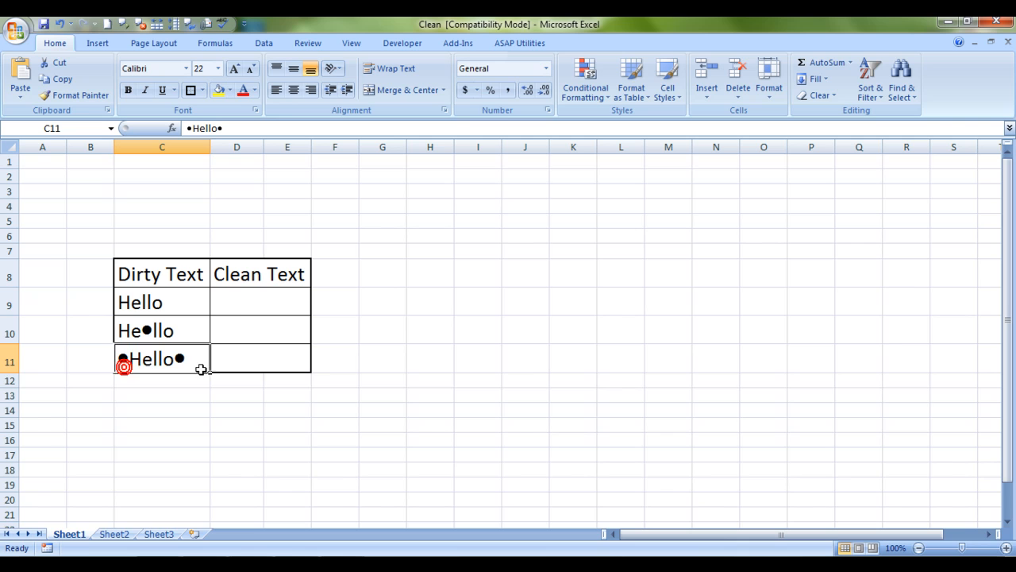
pyautogui.moveTo(232, 289)
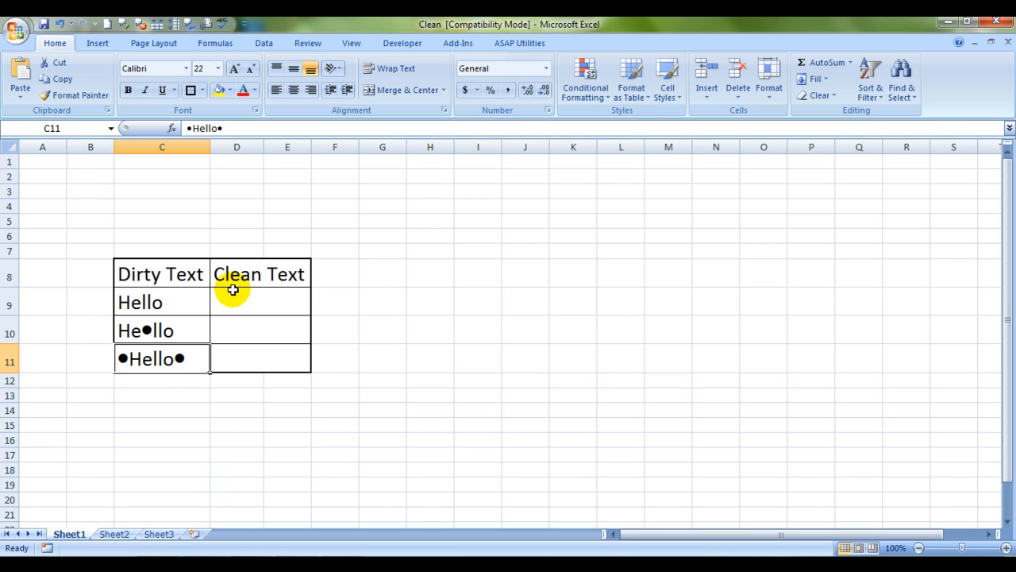
# Enter =CLEAN(C9) in D9 so it shows Hello.
pyautogui.click(237, 302)
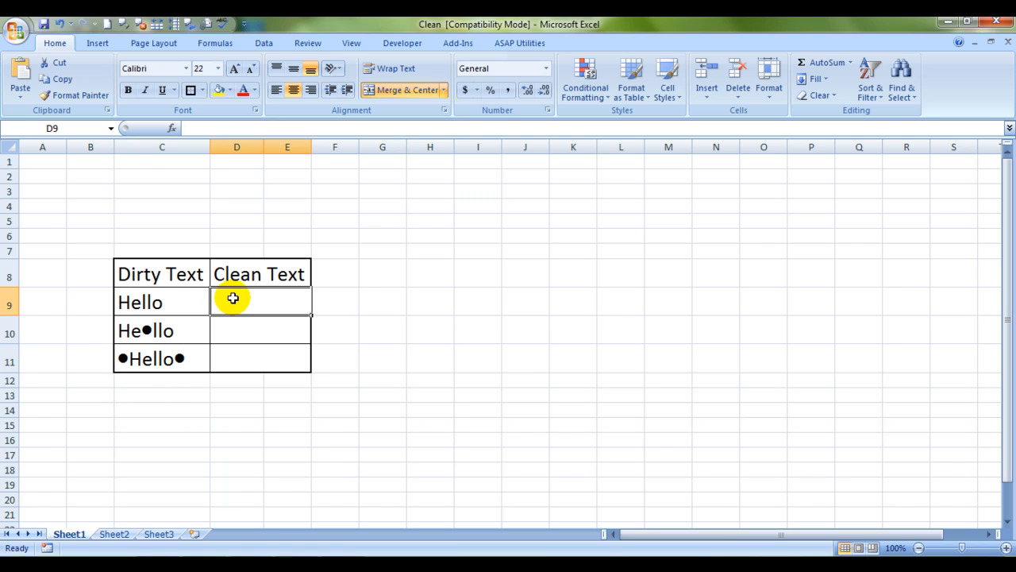
pyautogui.write('=')
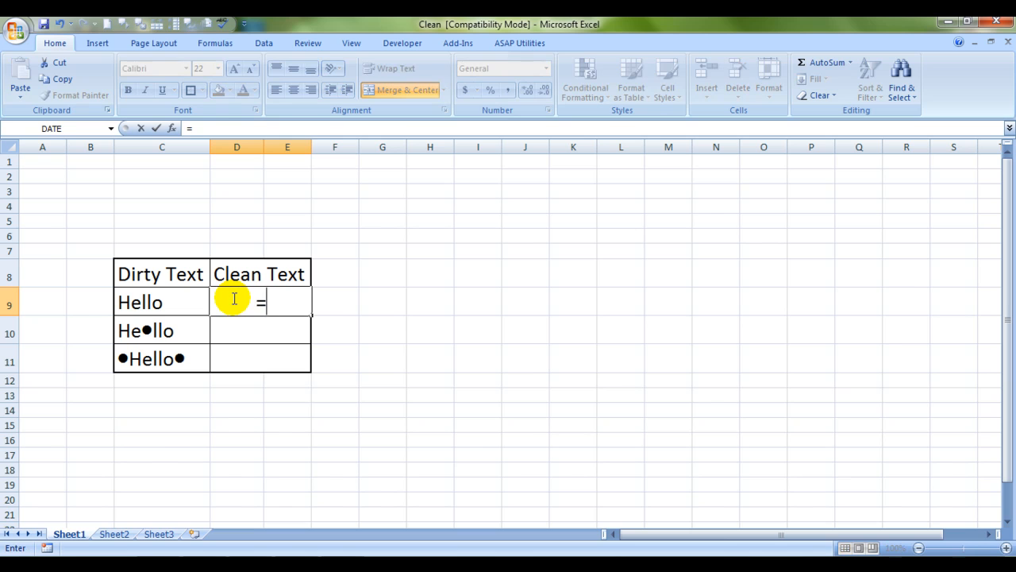
pyautogui.write('clean')
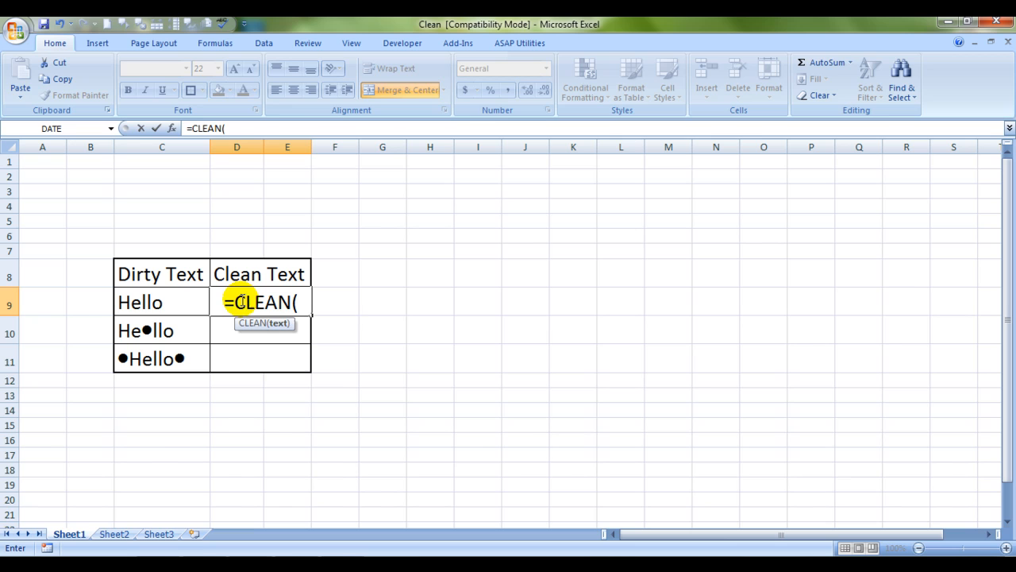
pyautogui.click(156, 302)
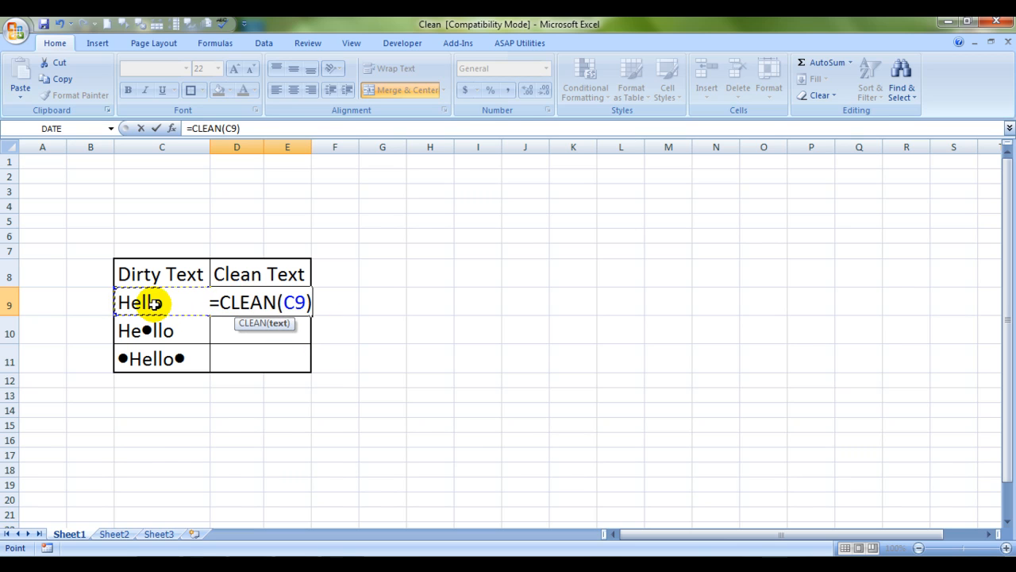
pyautogui.press('Return')
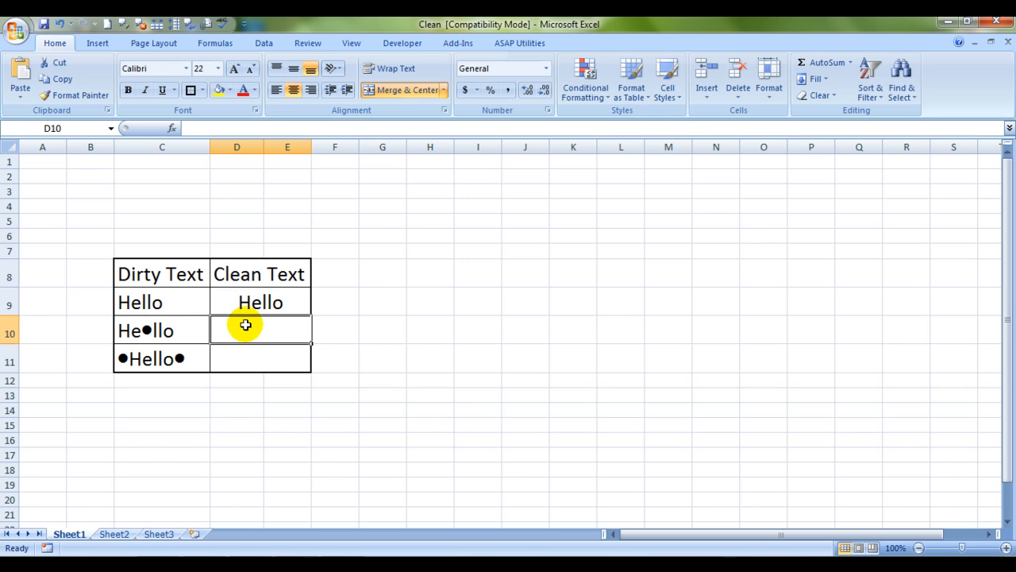
# Enter =CLEAN(C10) in D10 so He•llo becomes Hello.
pyautogui.write('=clean')
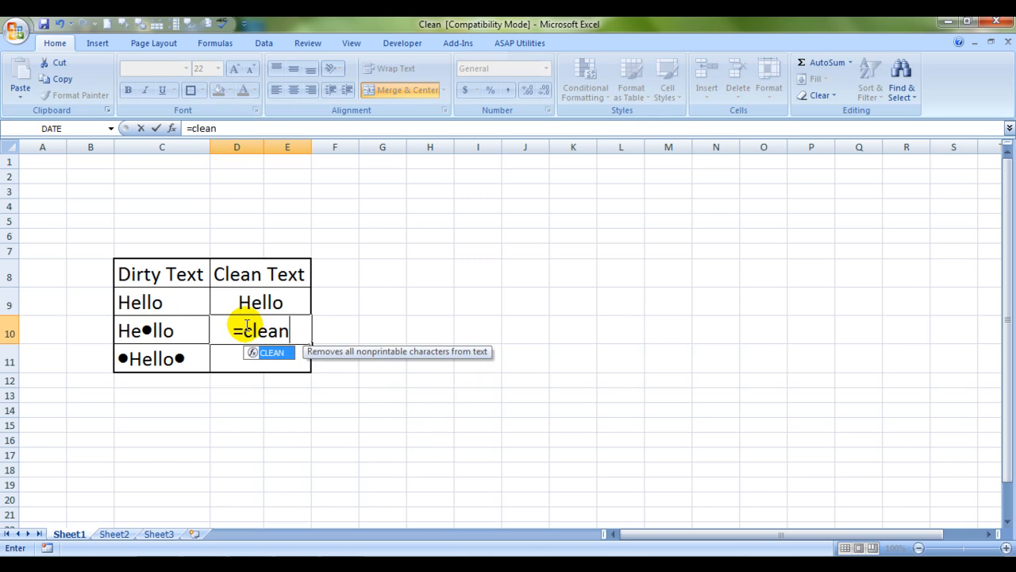
pyautogui.click(146, 331)
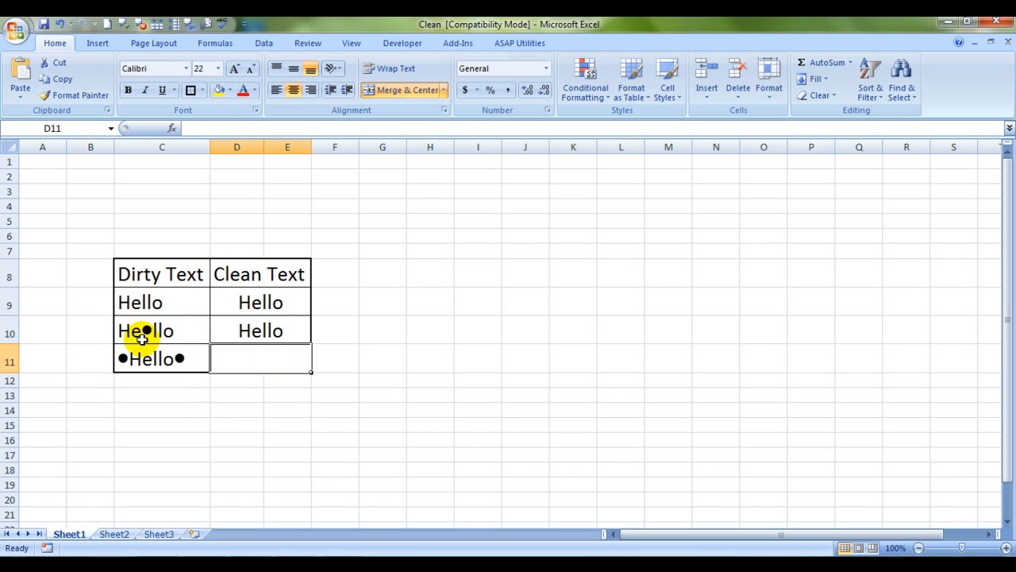
pyautogui.moveTo(330, 403)
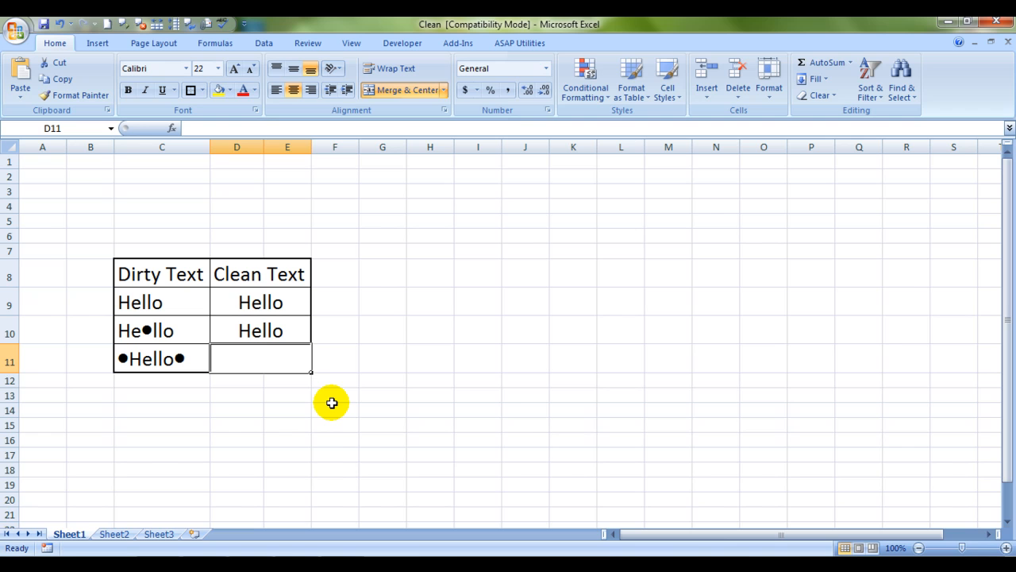
# Enter =CLEAN(C11) in D11 so •Hello• becomes Hello, completing the column.
pyautogui.write('=')
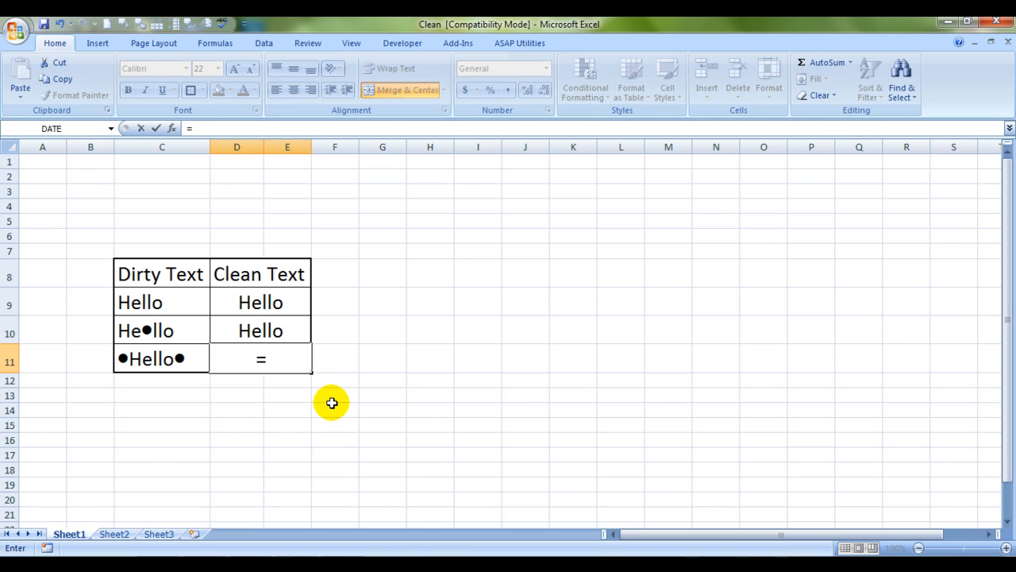
pyautogui.write('=CLEAN(C11')
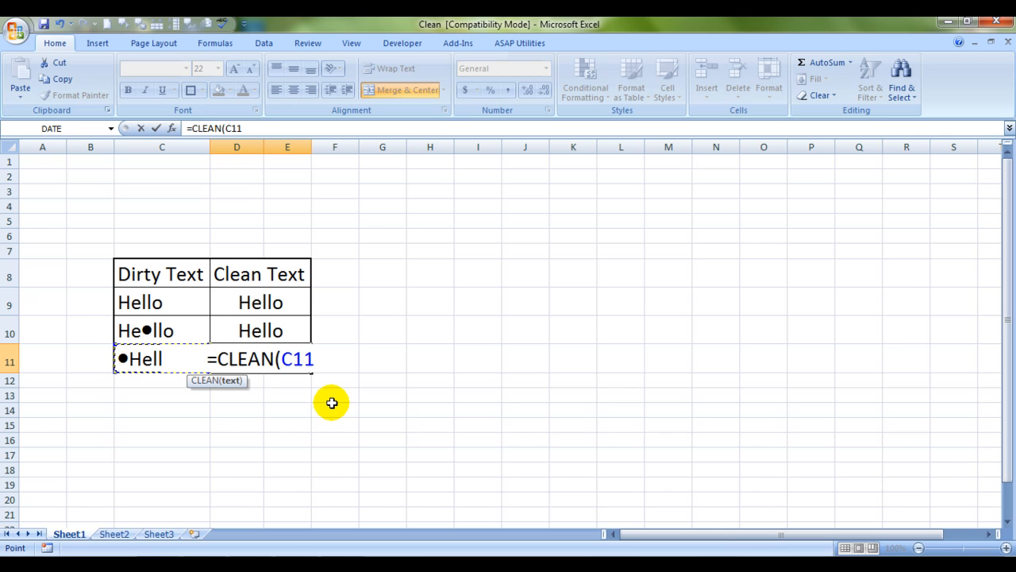
pyautogui.write(')')
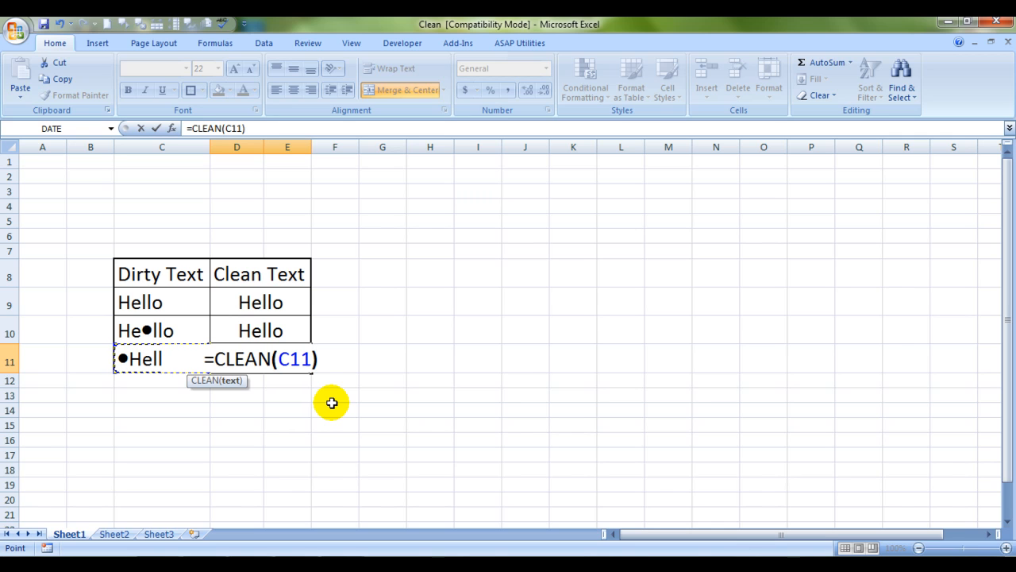
pyautogui.press('Return')
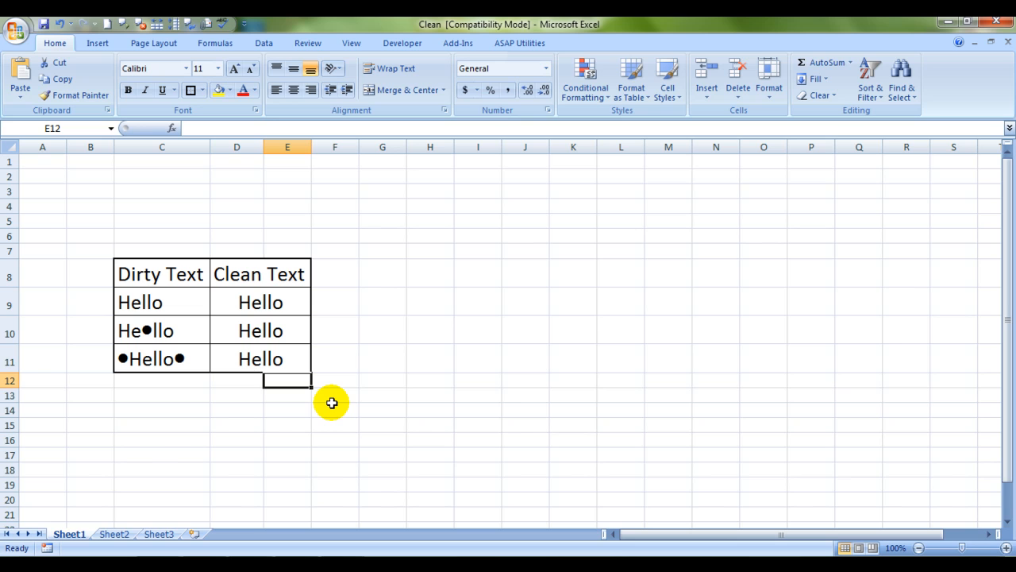
pyautogui.click(333, 359)
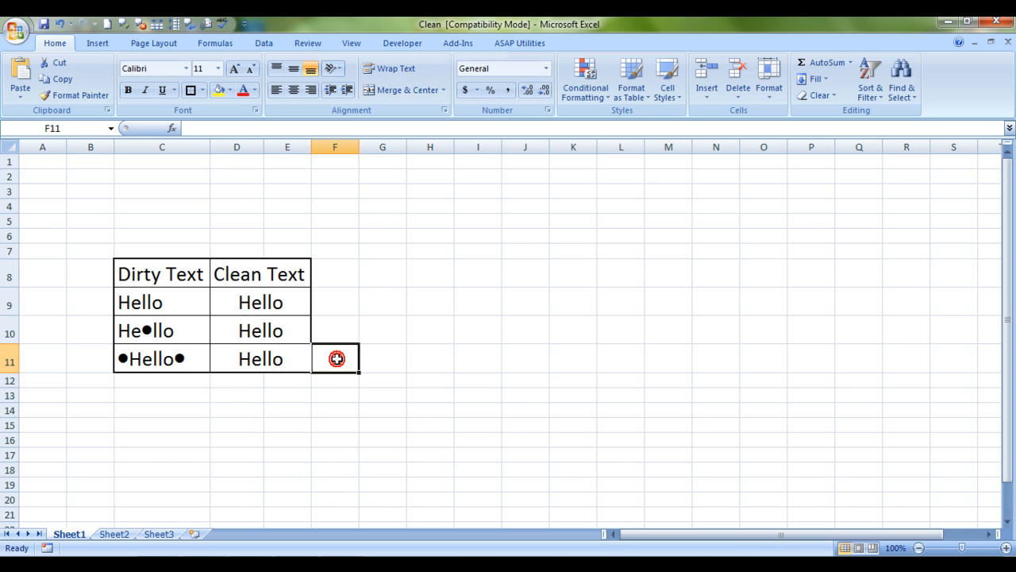